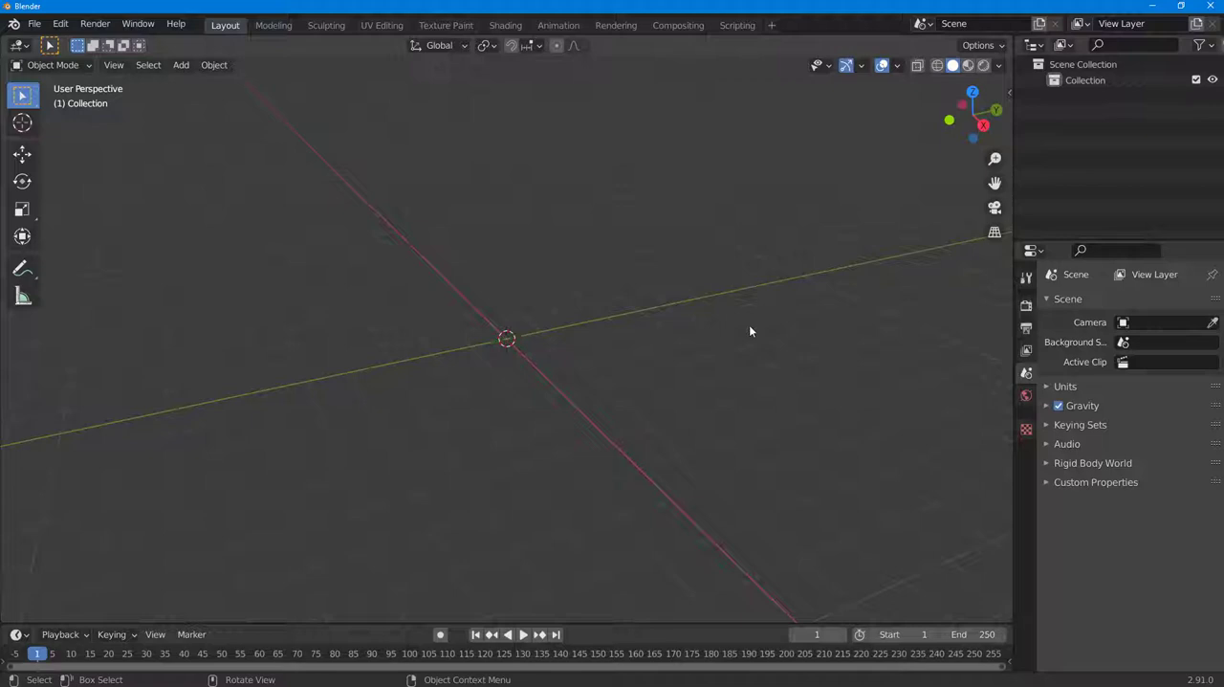
pyautogui.moveTo(610, 316)
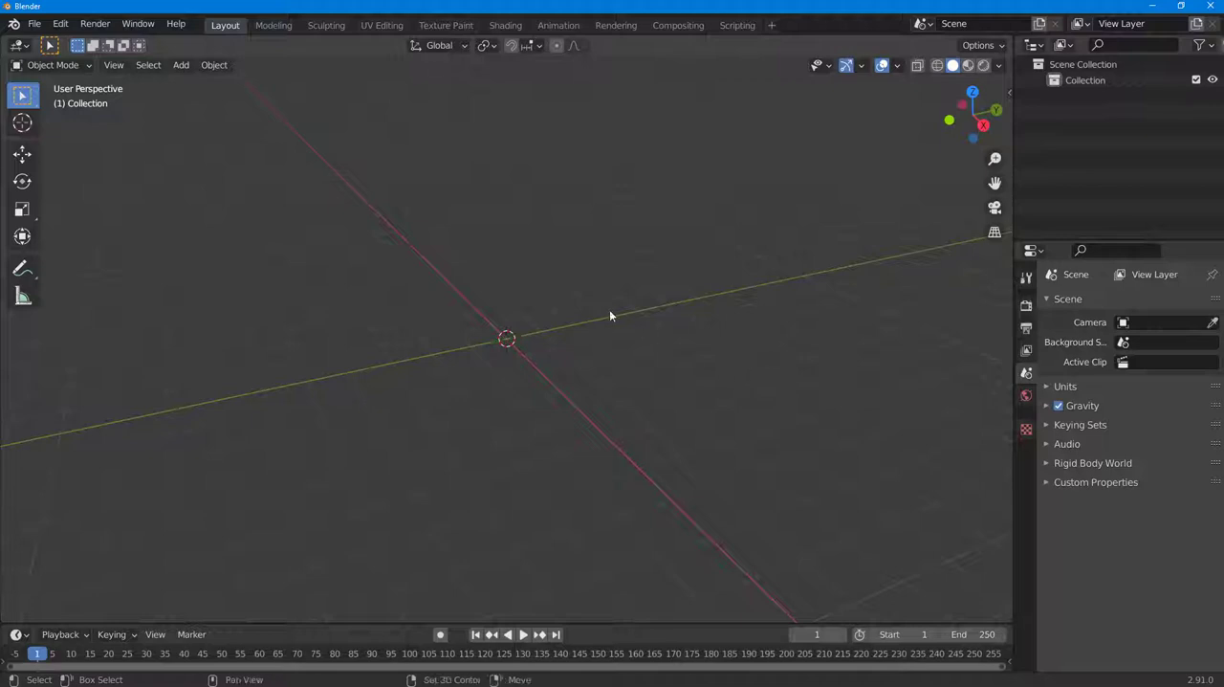
# Add a torus mesh to the empty scene from the Add menu
pyautogui.click(180, 65)
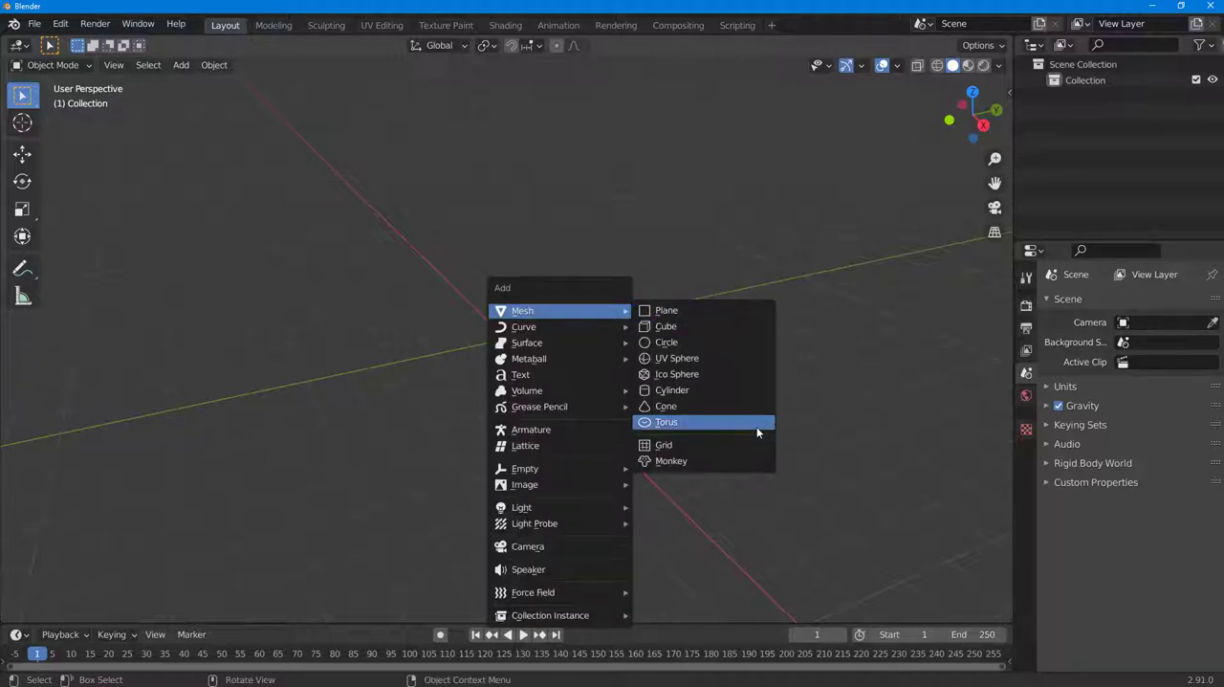
pyautogui.click(665, 423)
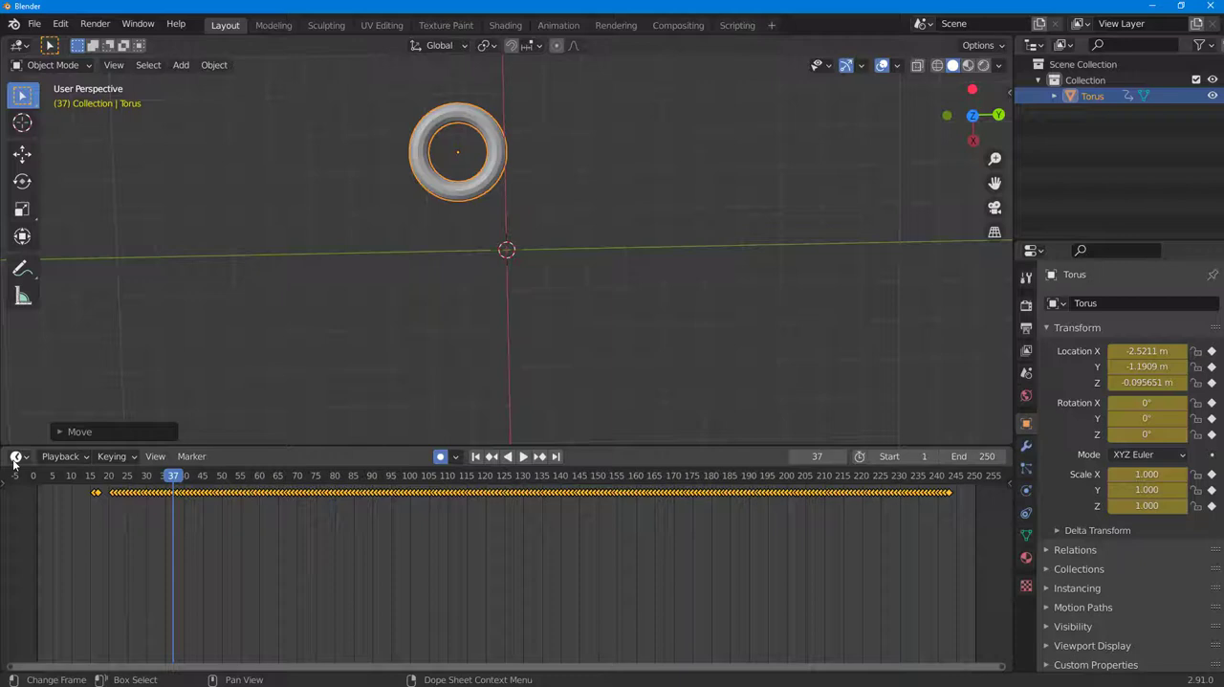
# Show the torus's dense motion F-curves in the Graph Editor
pyautogui.click(16, 455)
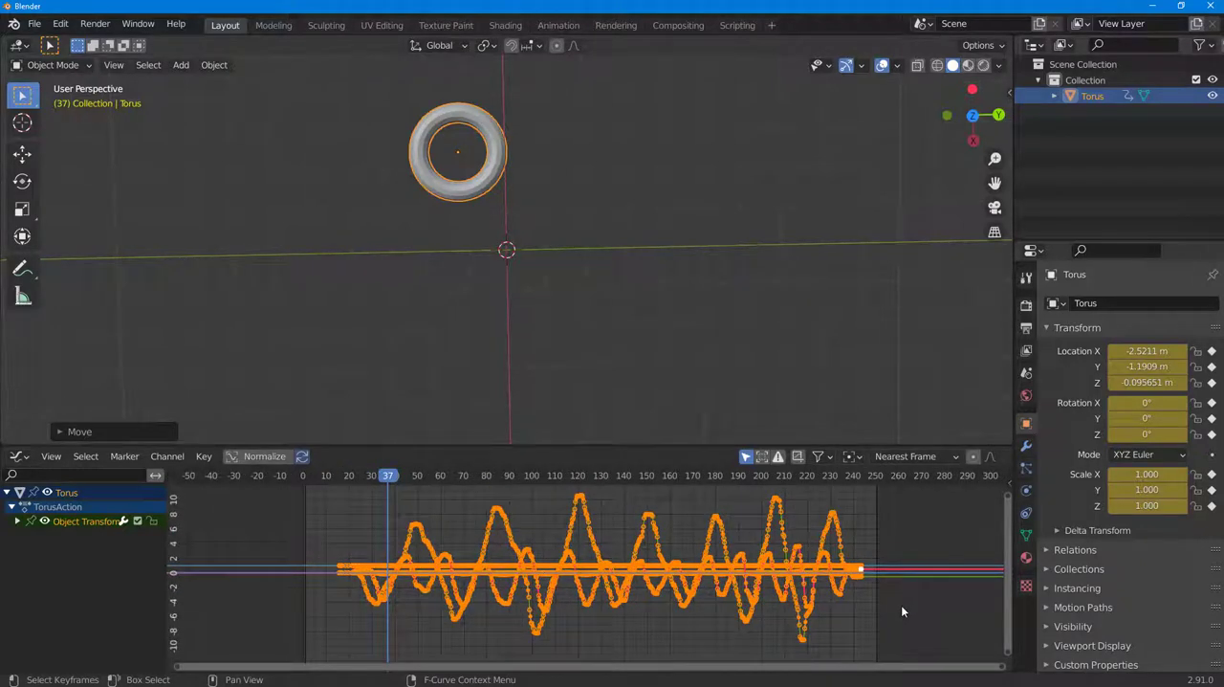
pyautogui.click(438, 474)
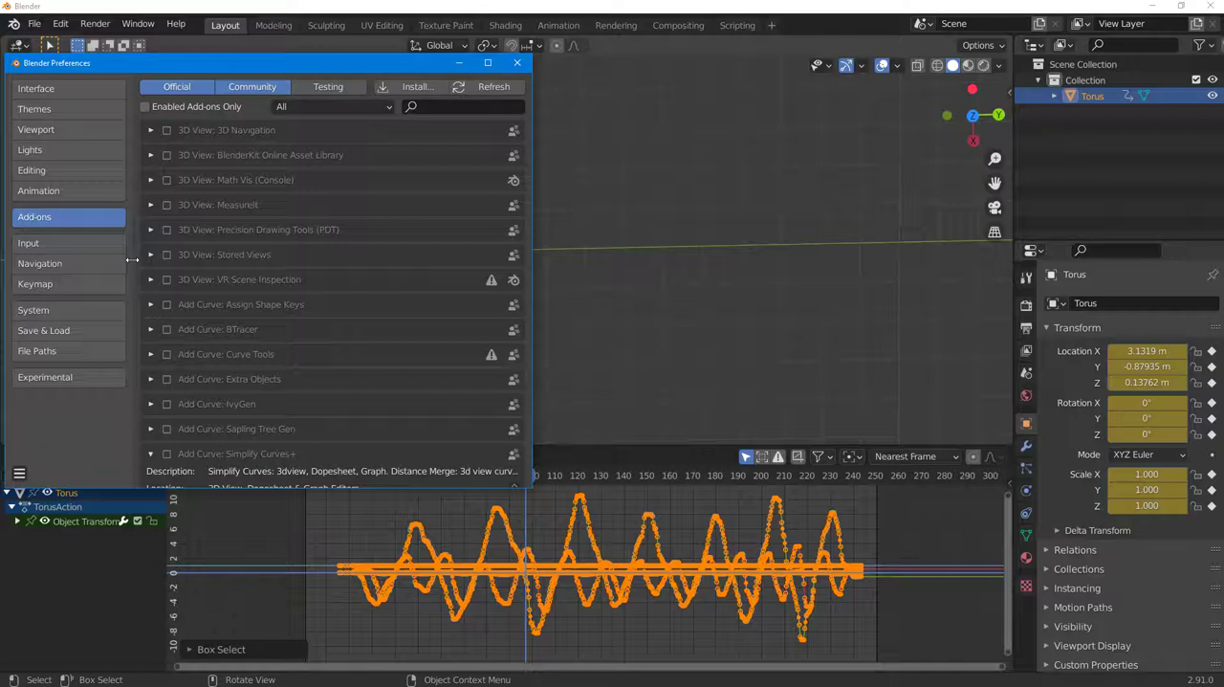
# Enable the Simplify Curves+ add-on in Preferences and close the window
pyautogui.click(151, 375)
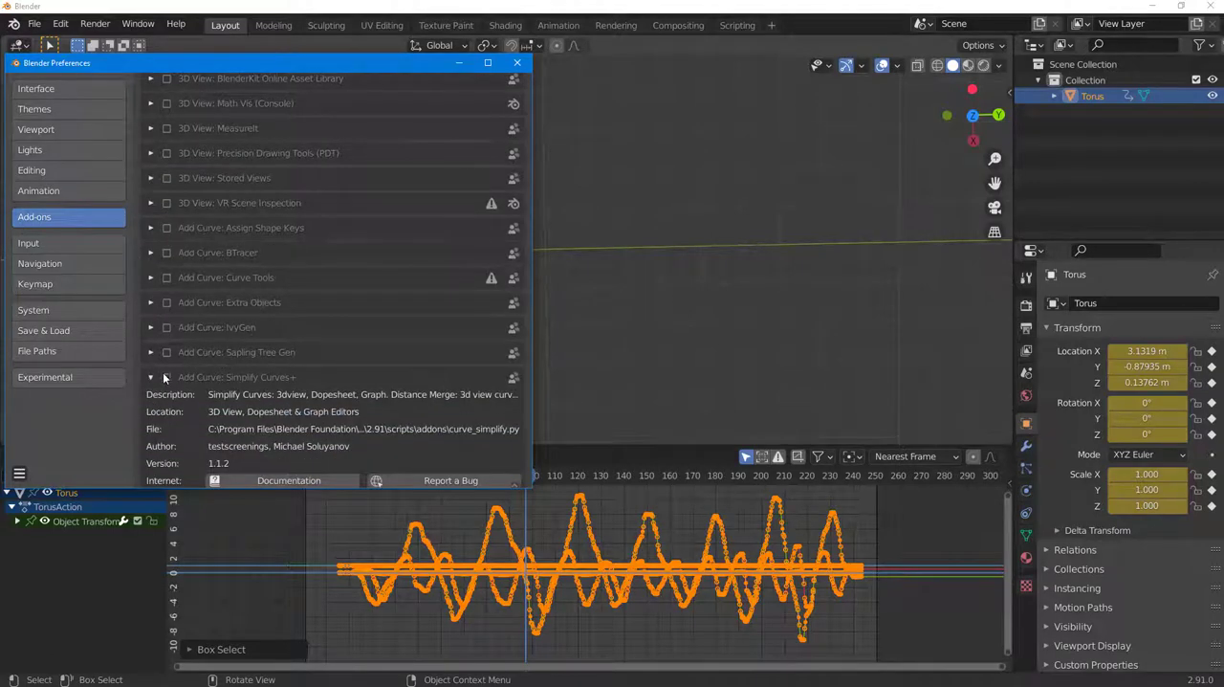
pyautogui.click(149, 375)
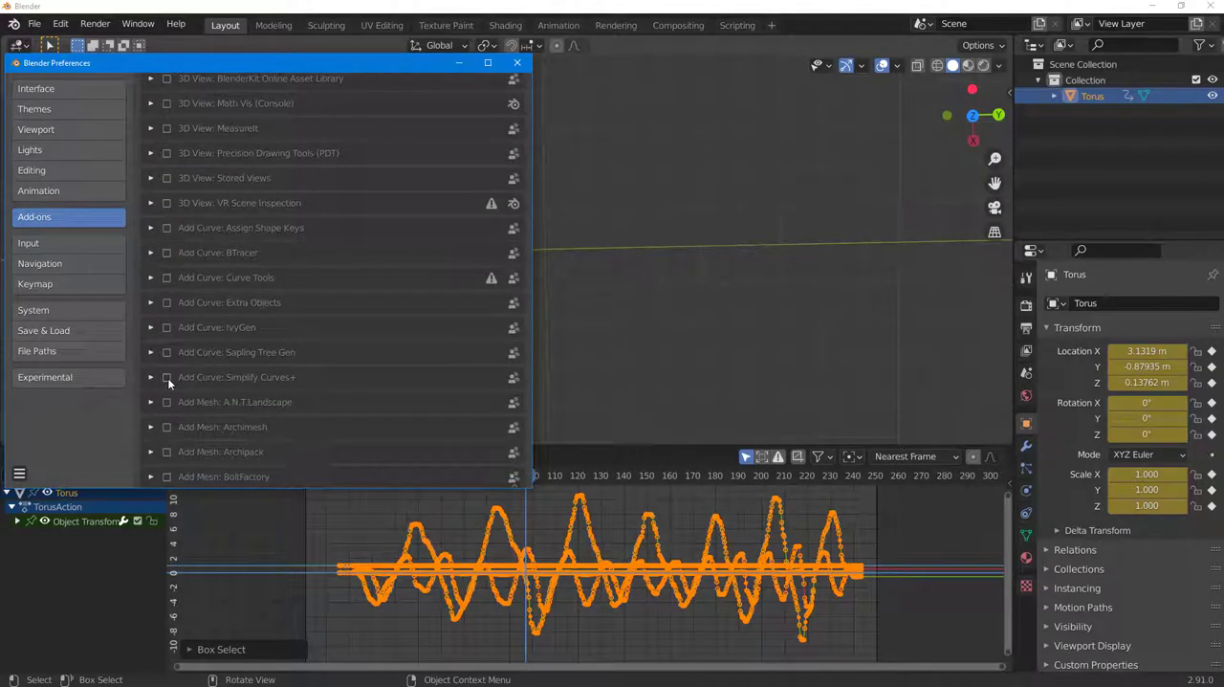
pyautogui.click(166, 377)
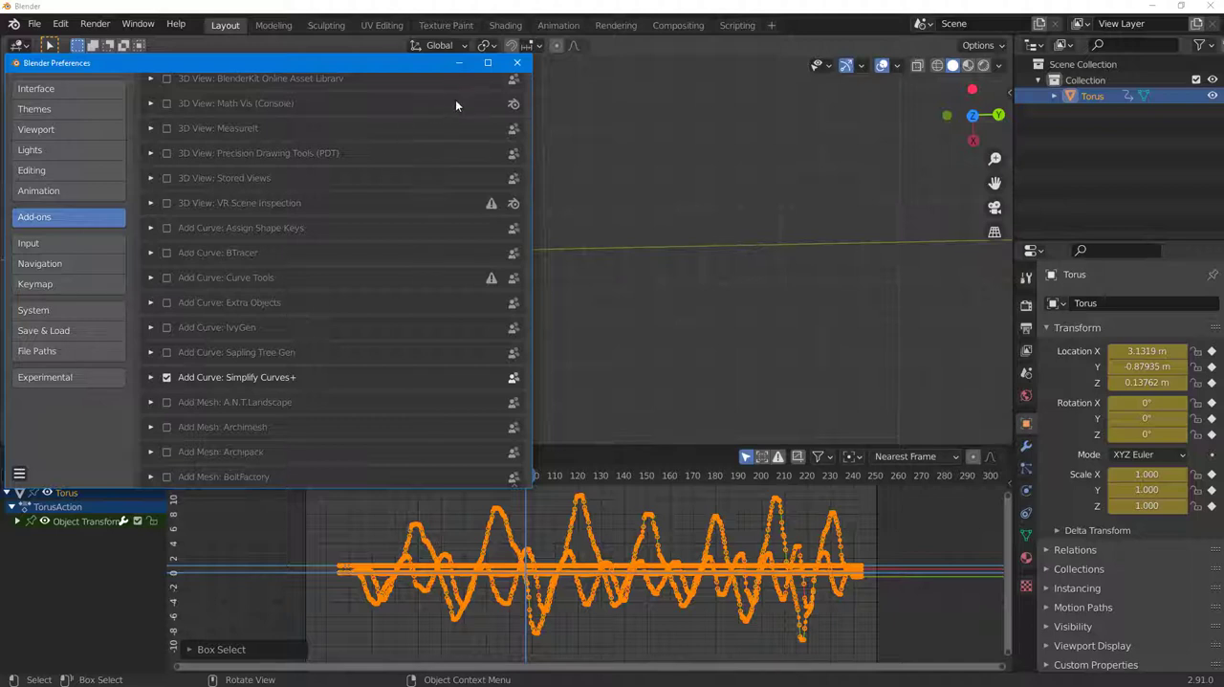
pyautogui.click(517, 61)
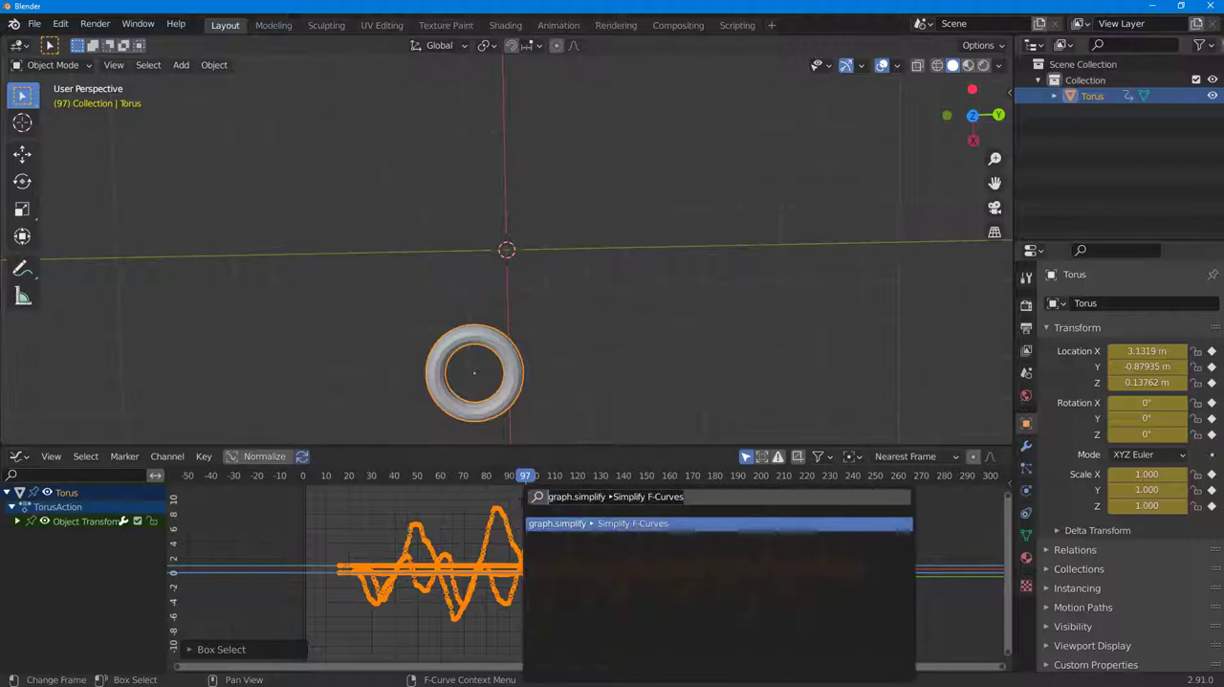
# Search 'simply' and run Simplify F-Curves on the torus's curves
pyautogui.write('simply')
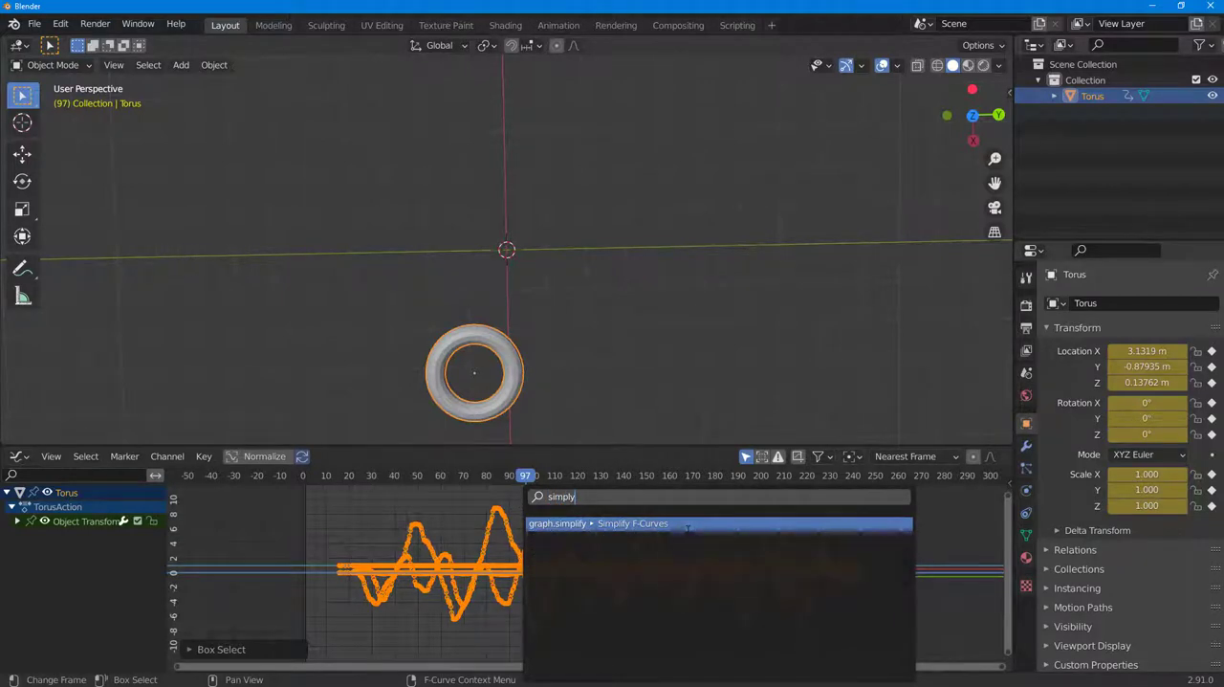
pyautogui.click(632, 524)
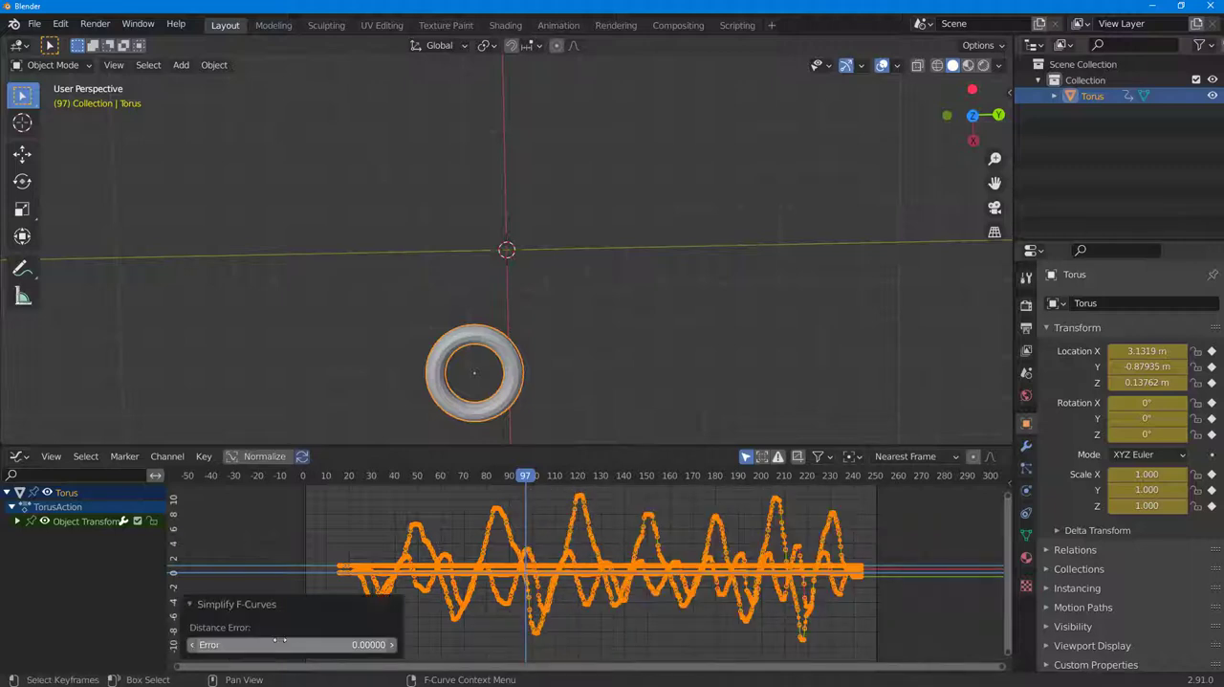
# Raise the Distance Error so the curves keep only sparse keyframes
pyautogui.click(291, 642)
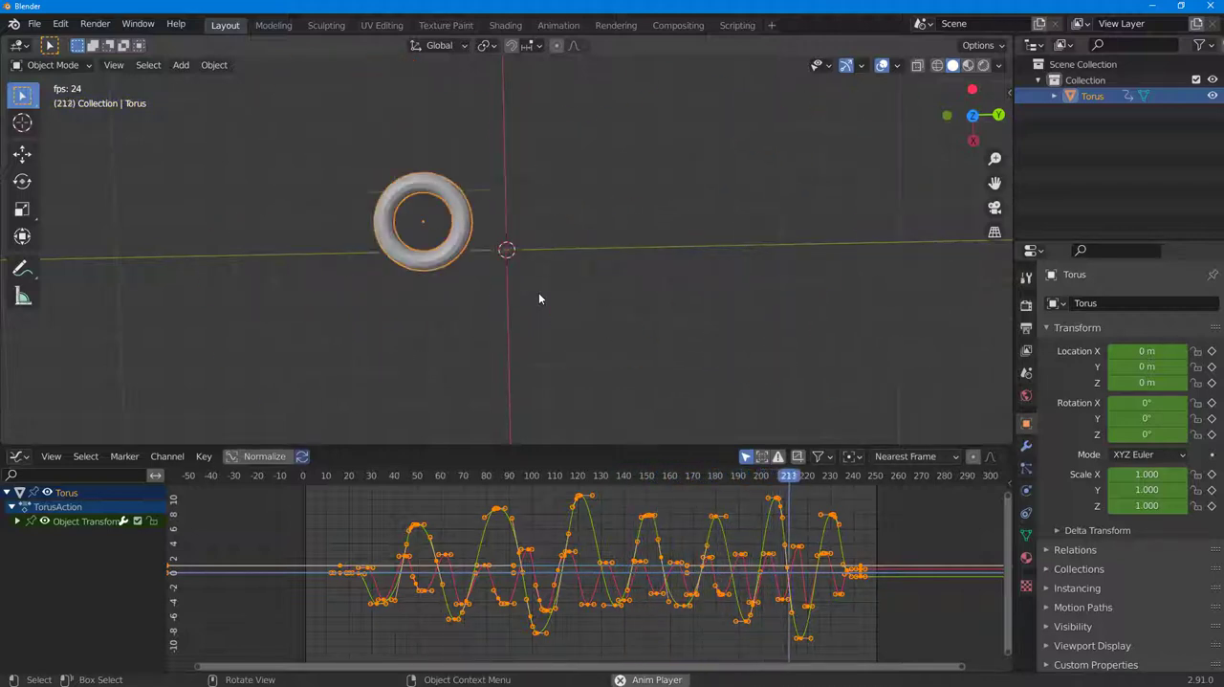
# Play back the simplified torus animation frame by frame
pyautogui.click(325, 475)
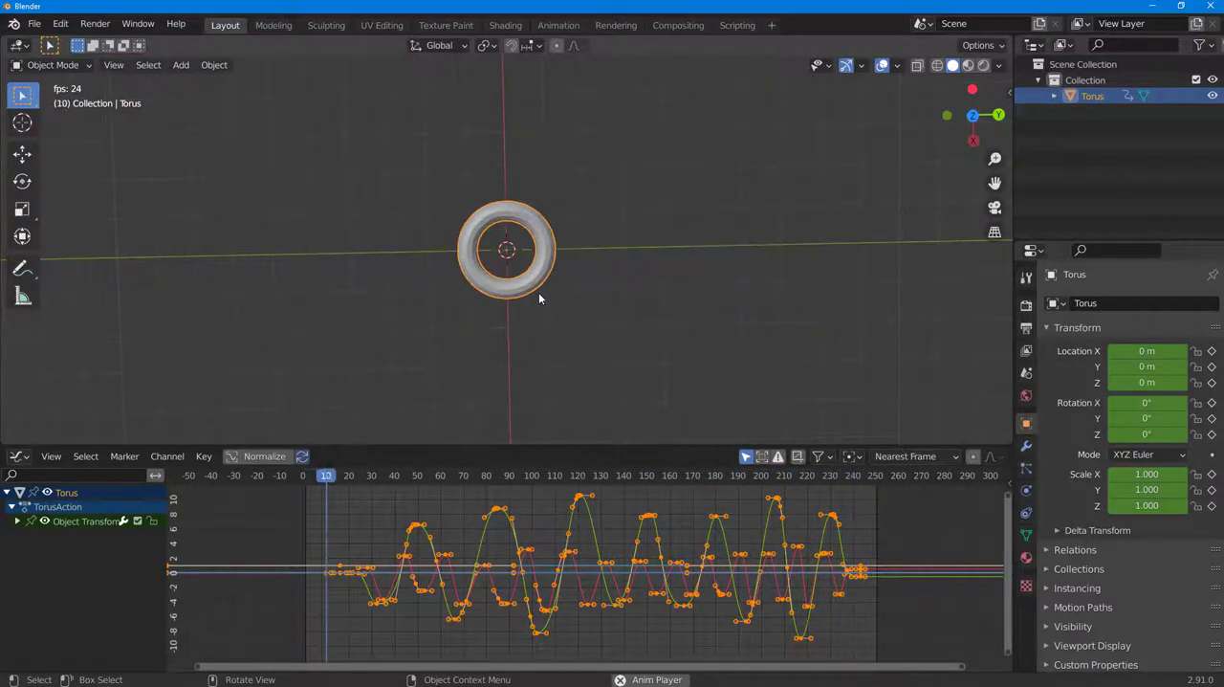
pyautogui.click(436, 475)
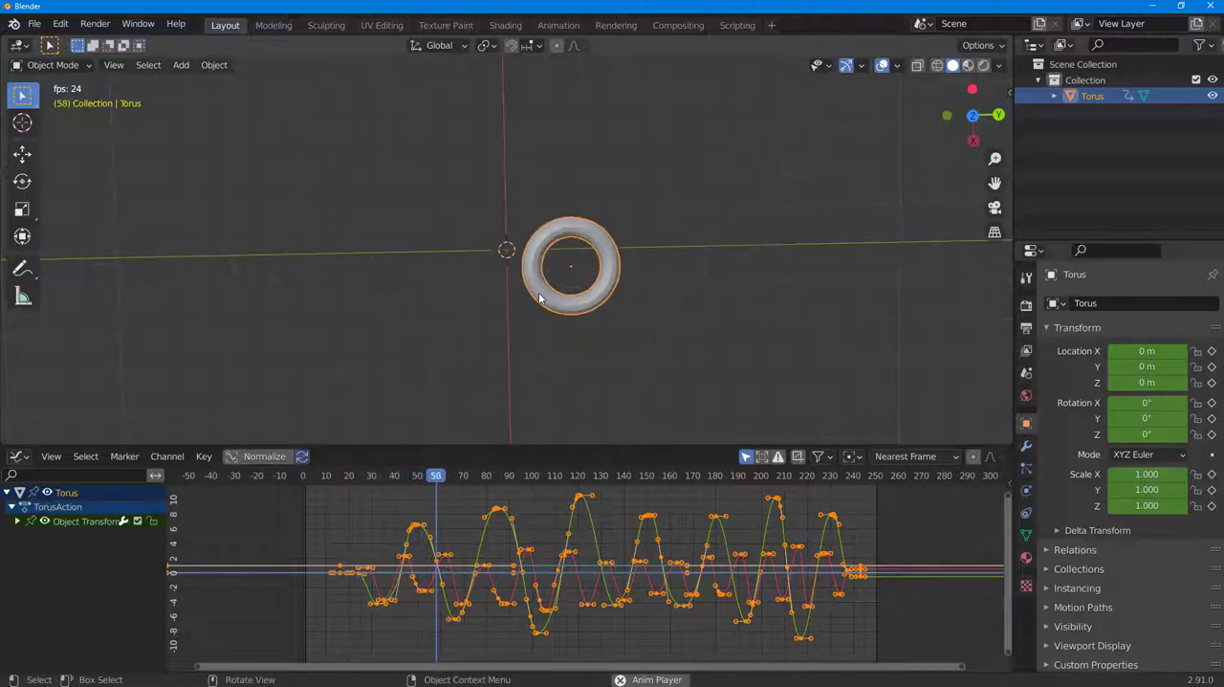